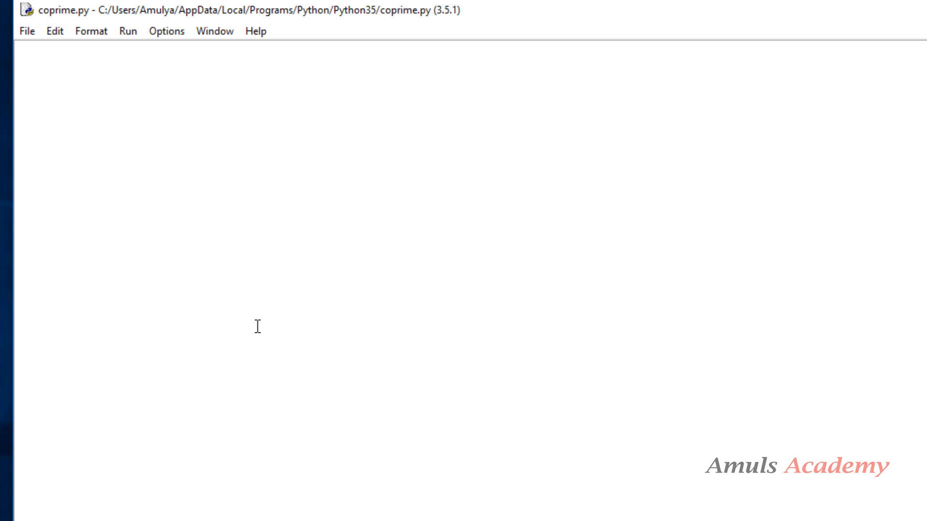
Write num1 = int(input("number1:")) to read the first integer
{"action": "type", "text": "num1"}
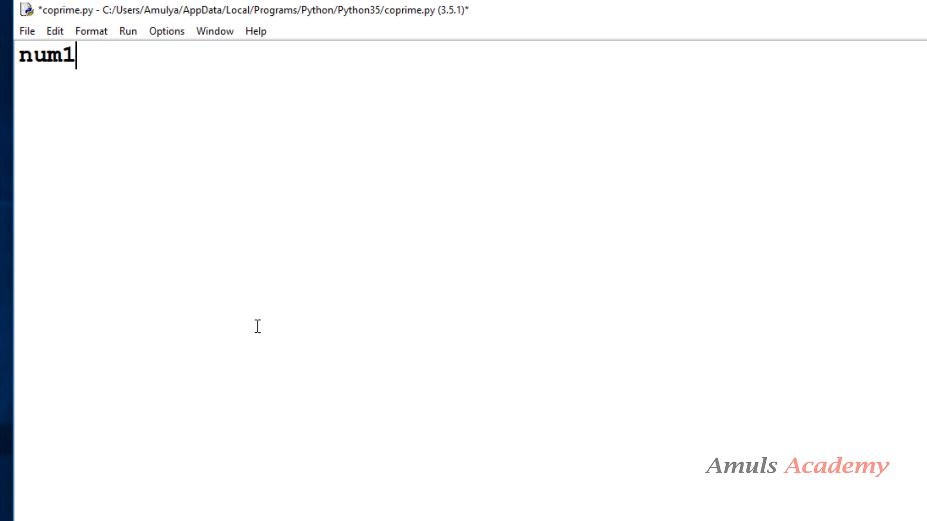
{"action": "type", "text": "= int"}
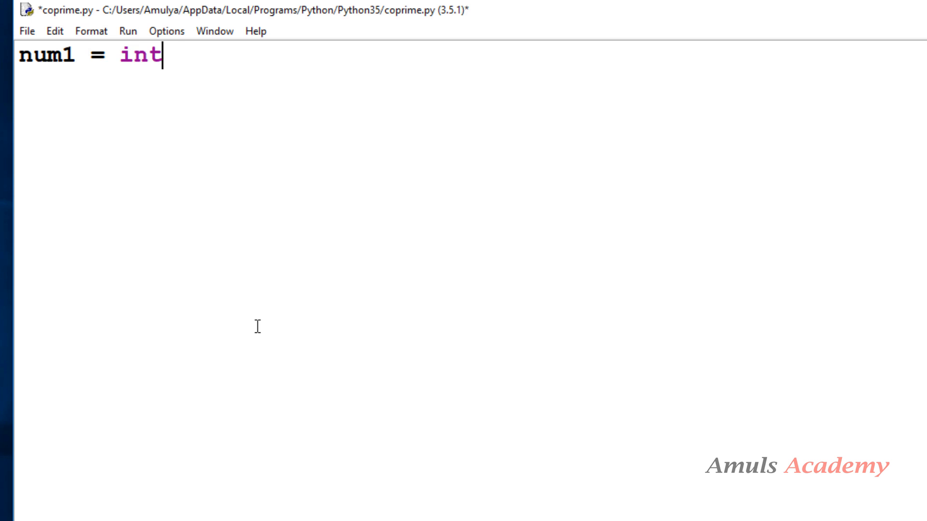
{"action": "type", "text": "(inpu"}
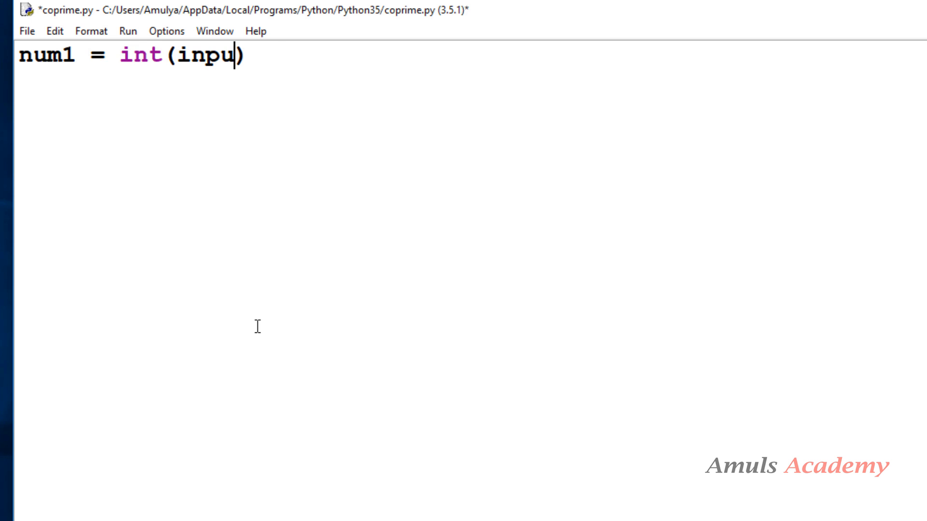
{"action": "type", "text": "t(\"\")"}
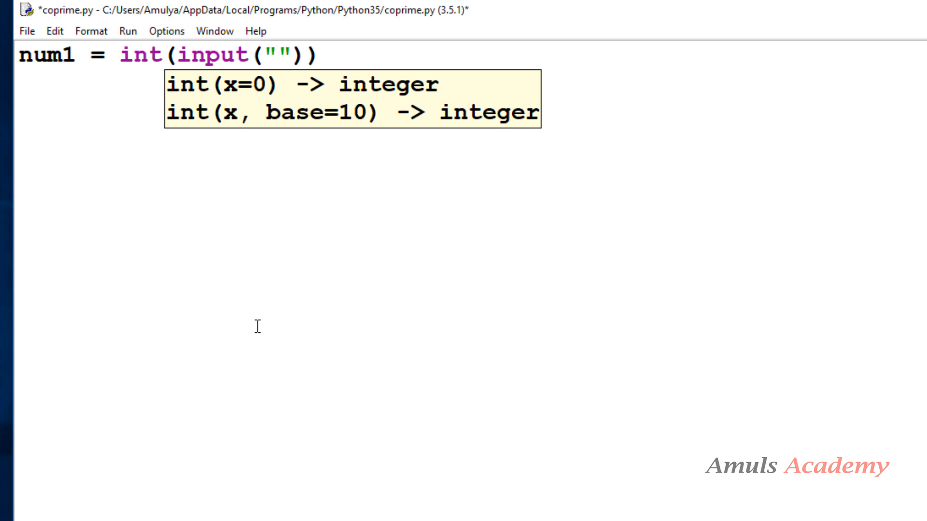
{"action": "type", "text": "number1:"}
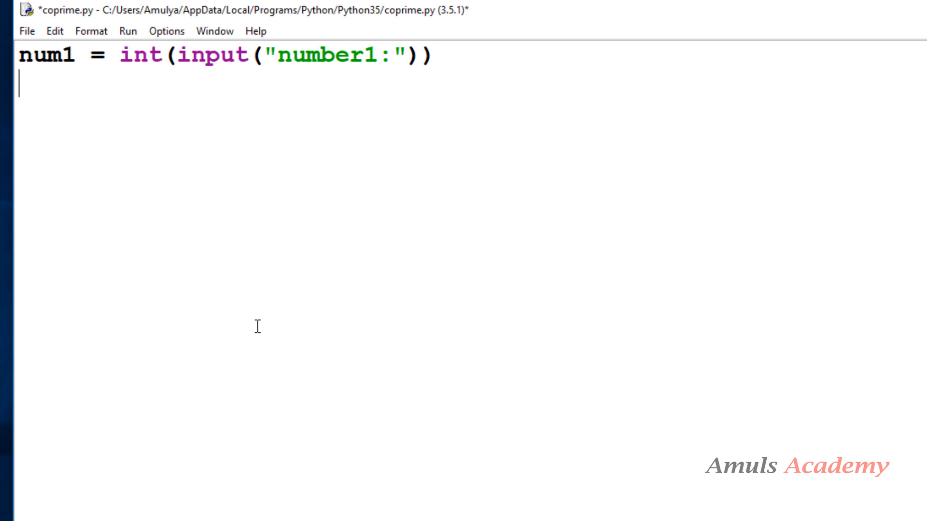
Write num2 = int(input("number2:")) on the next line and start a new line
{"action": "type", "text": "num2 ="}
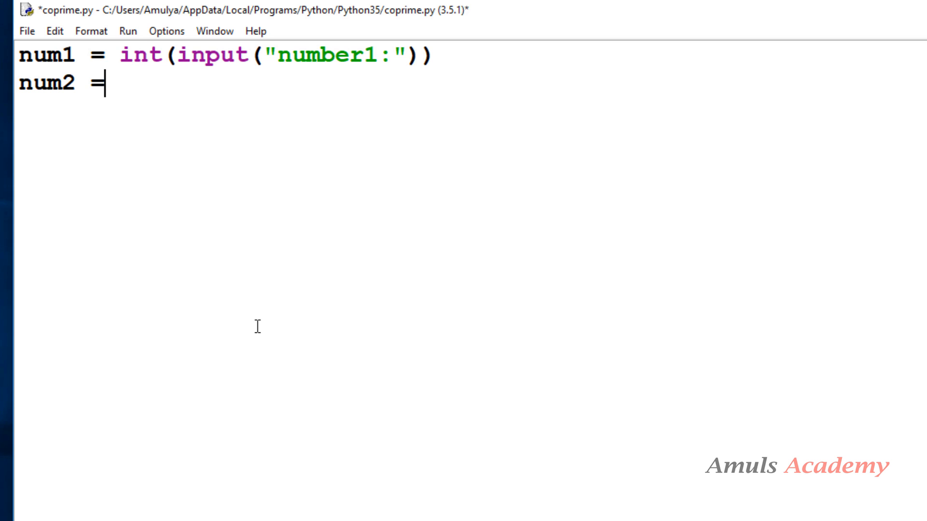
{"action": "type", "text": "int()"}
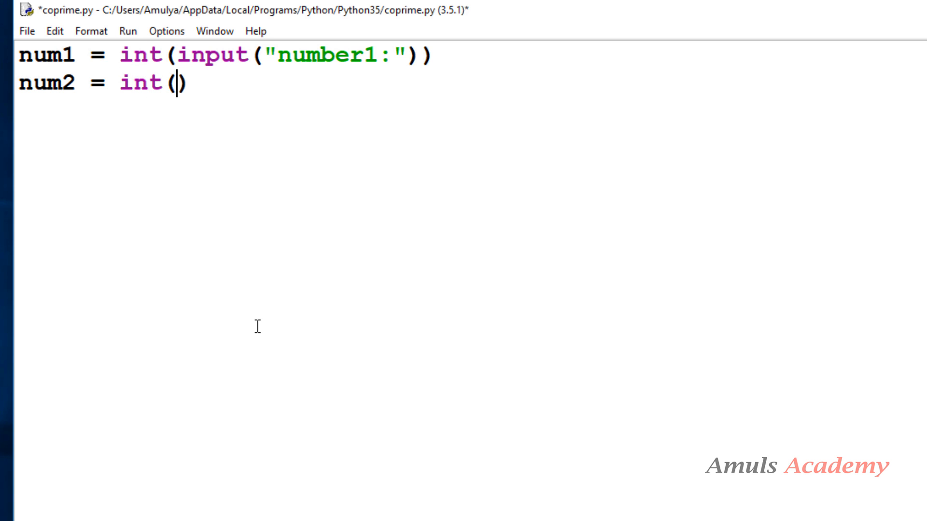
{"action": "type", "text": "input("}
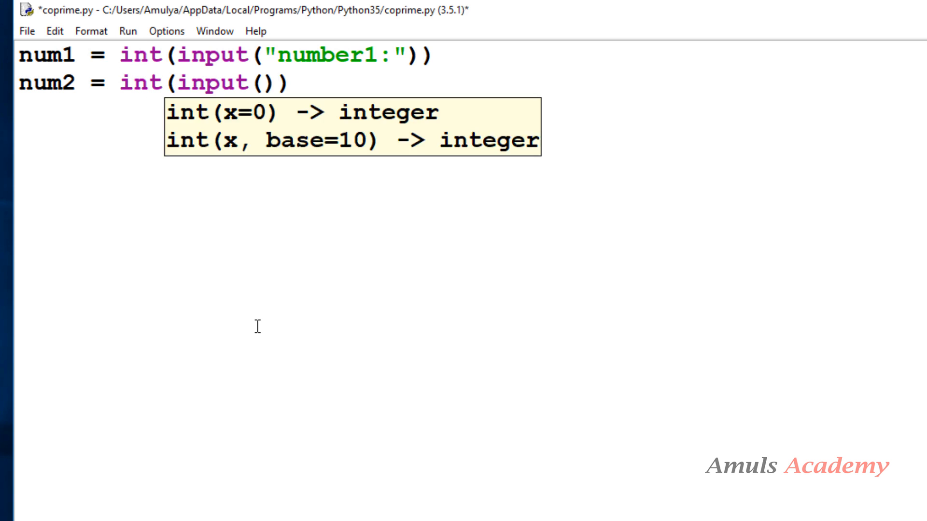
{"action": "type", "text": "\"\""}
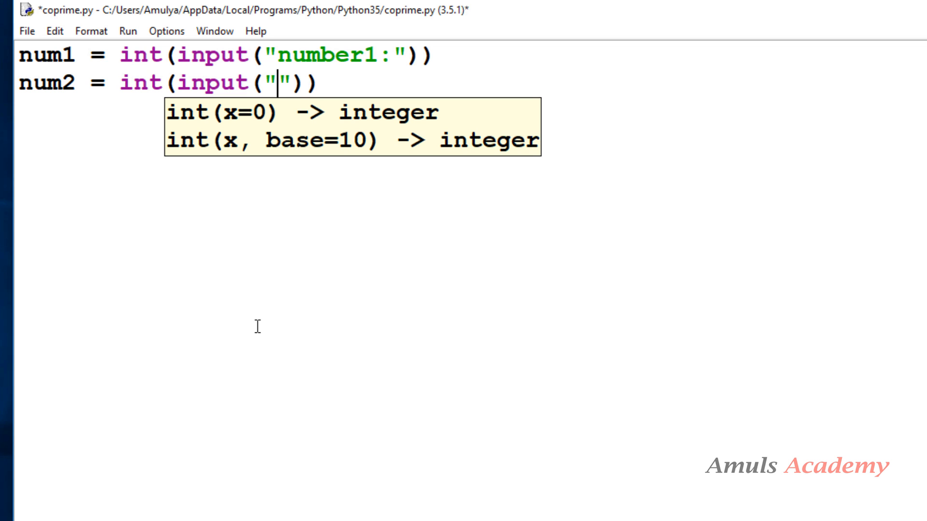
{"action": "type", "text": "number2:"}
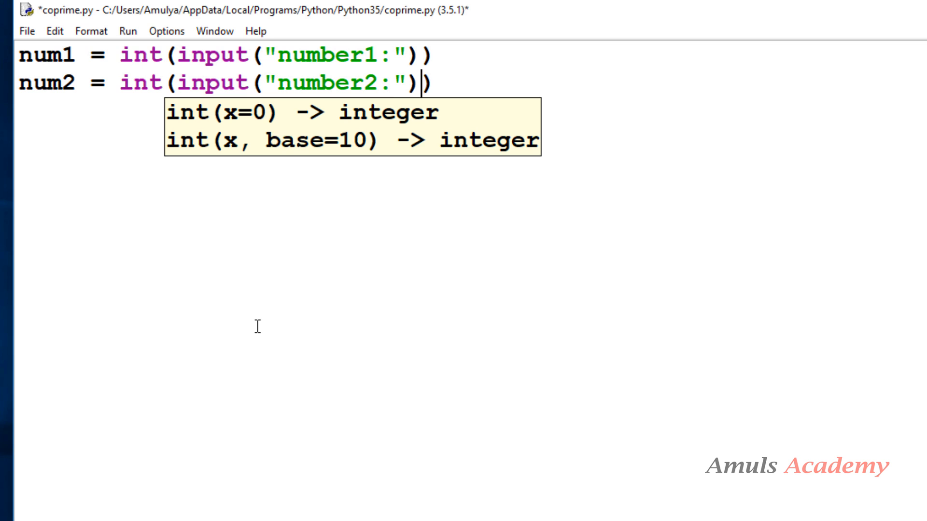
{"action": "key", "text": "Return"}
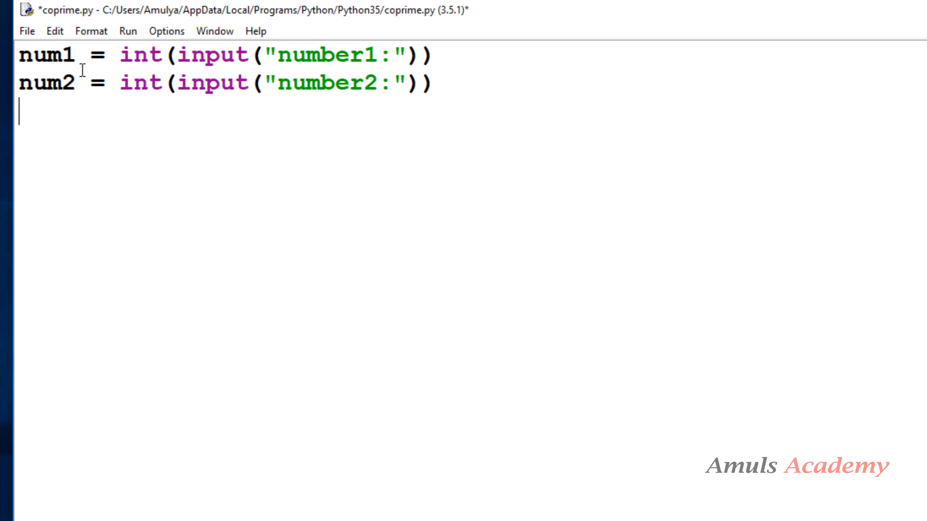
{"action": "left_click", "coordinate": [75, 56]}
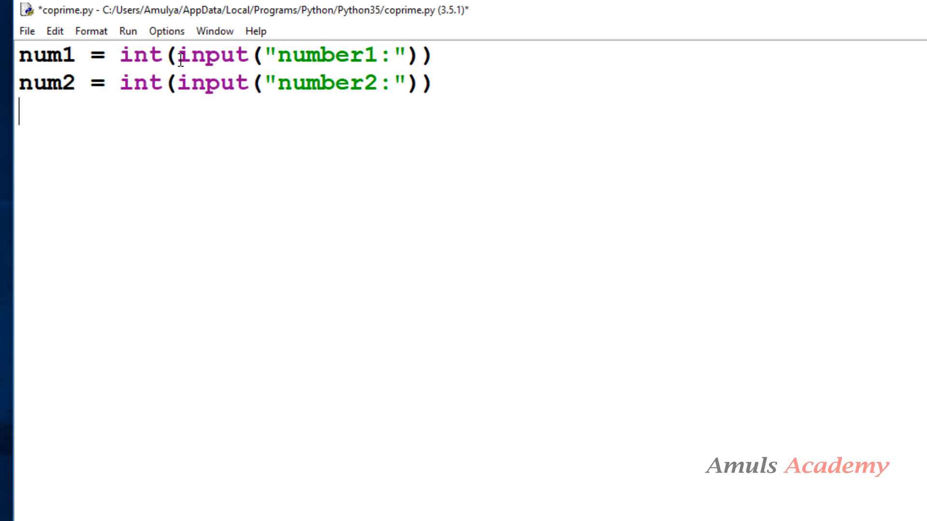
{"action": "left_click", "coordinate": [277, 54]}
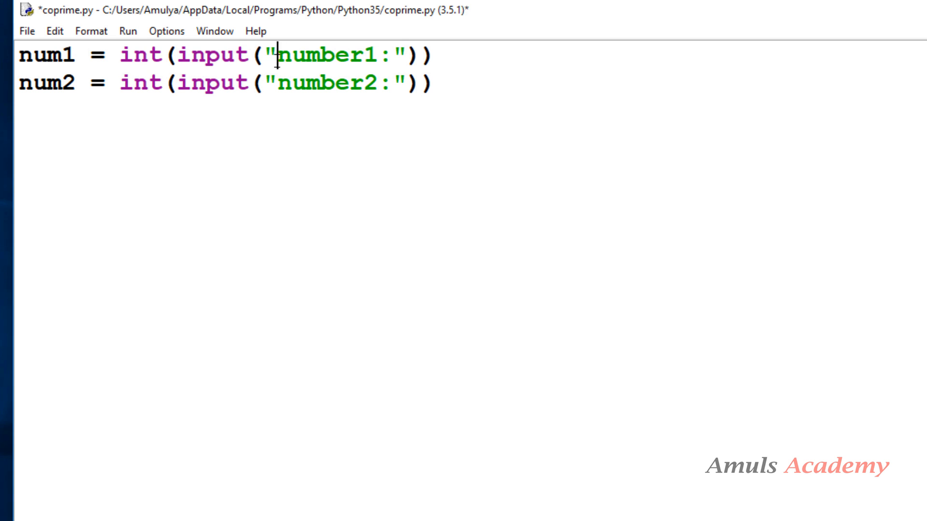
{"action": "double_click", "coordinate": [331, 55]}
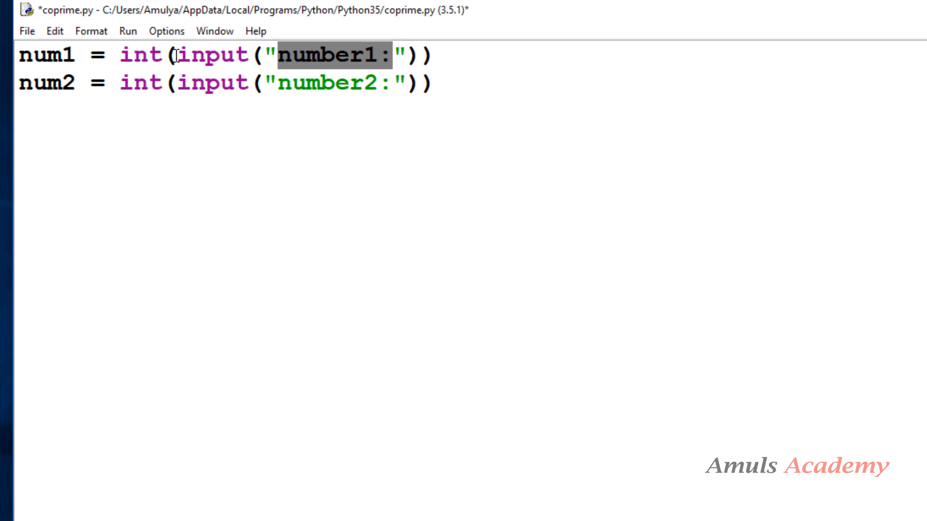
{"action": "double_click", "coordinate": [212, 54]}
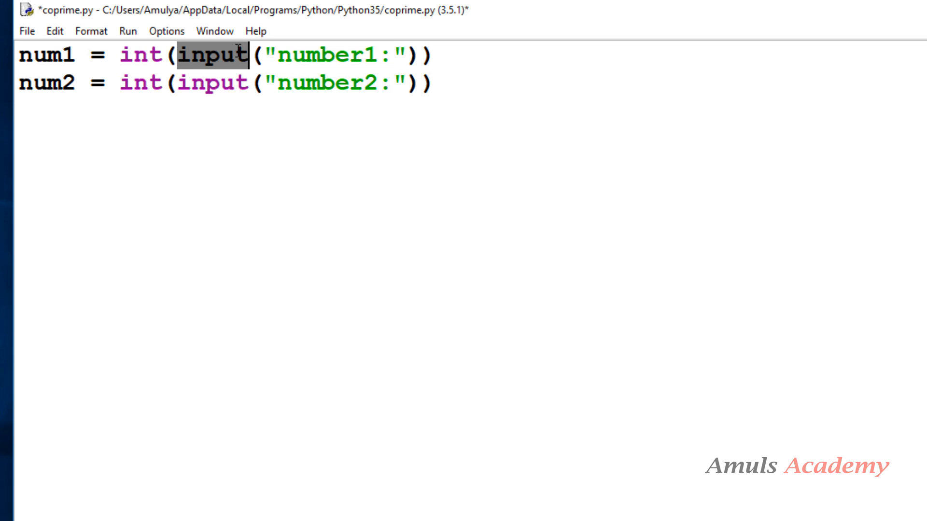
{"action": "mouse_move", "coordinate": [125, 59]}
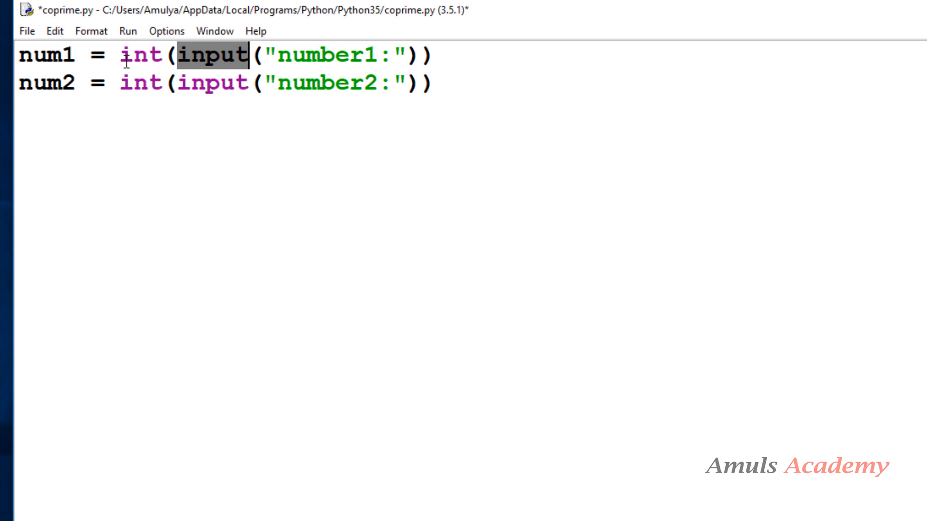
{"action": "double_click", "coordinate": [141, 55]}
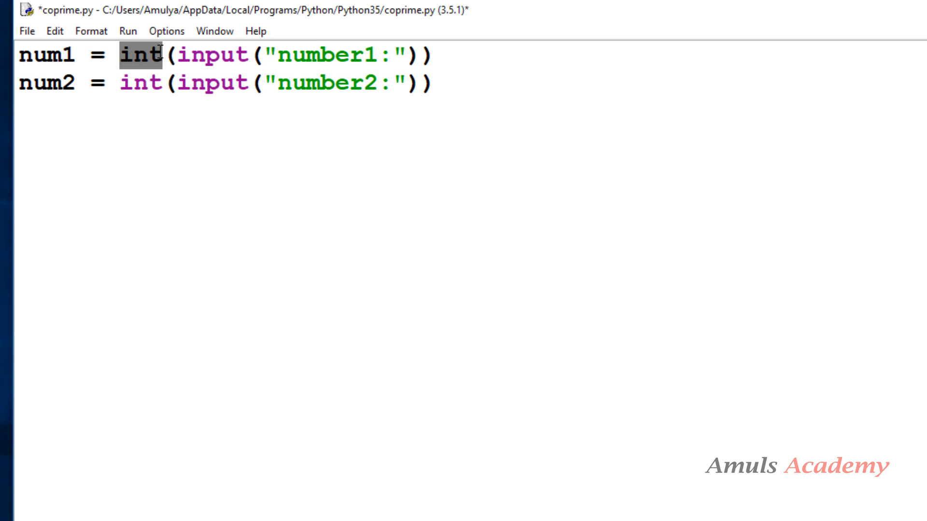
{"action": "left_click", "coordinate": [455, 80]}
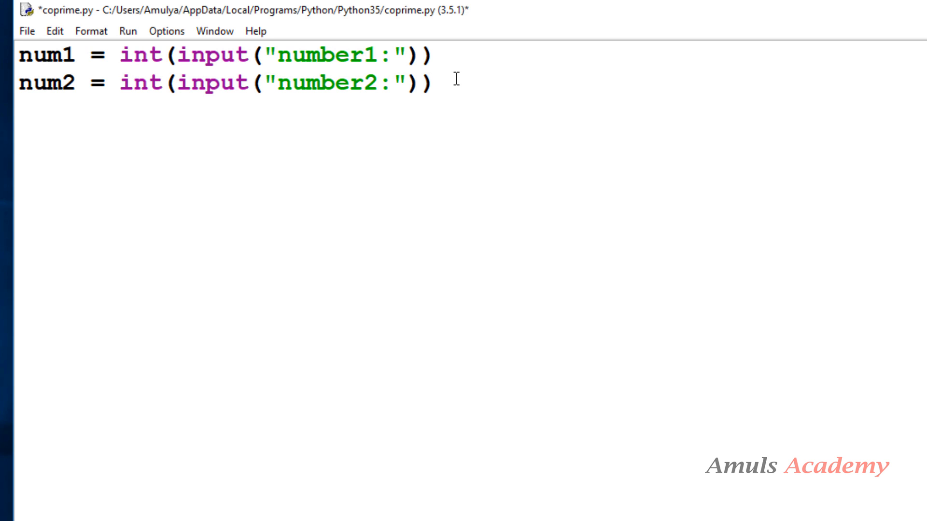
{"action": "key", "text": "Return"}
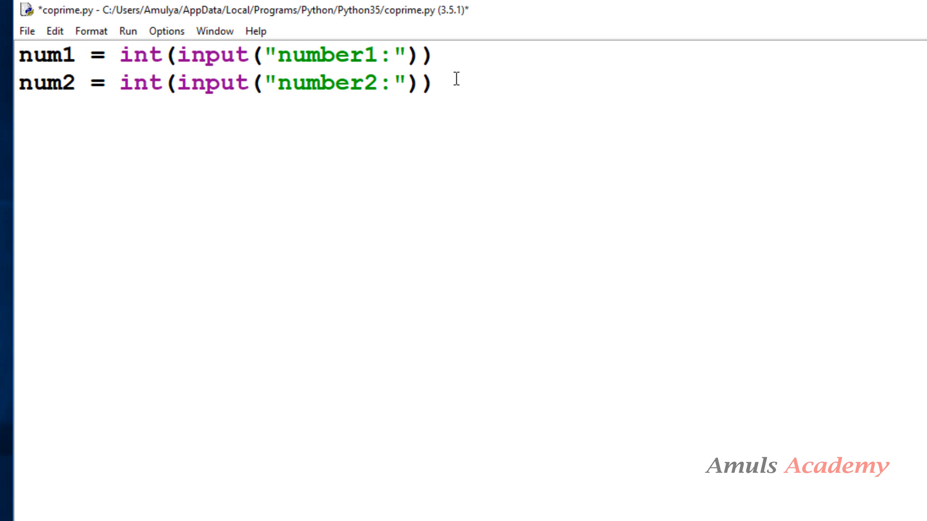
{"action": "key", "text": "Return"}
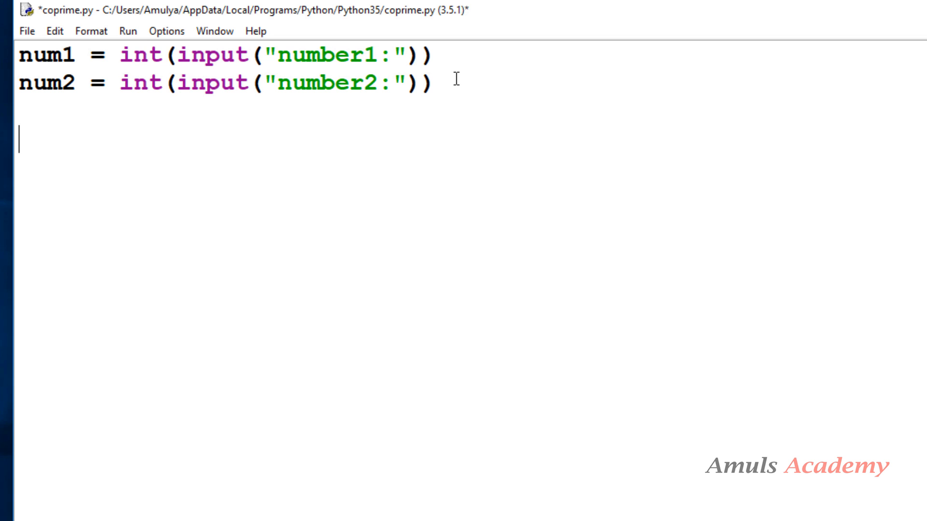
{"action": "mouse_move", "coordinate": [128, 216]}
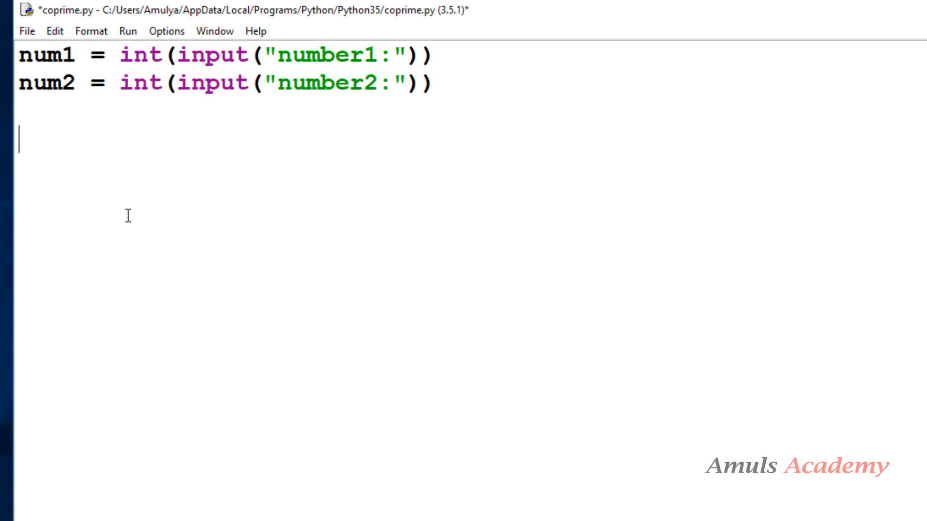
{"action": "mouse_move", "coordinate": [177, 168]}
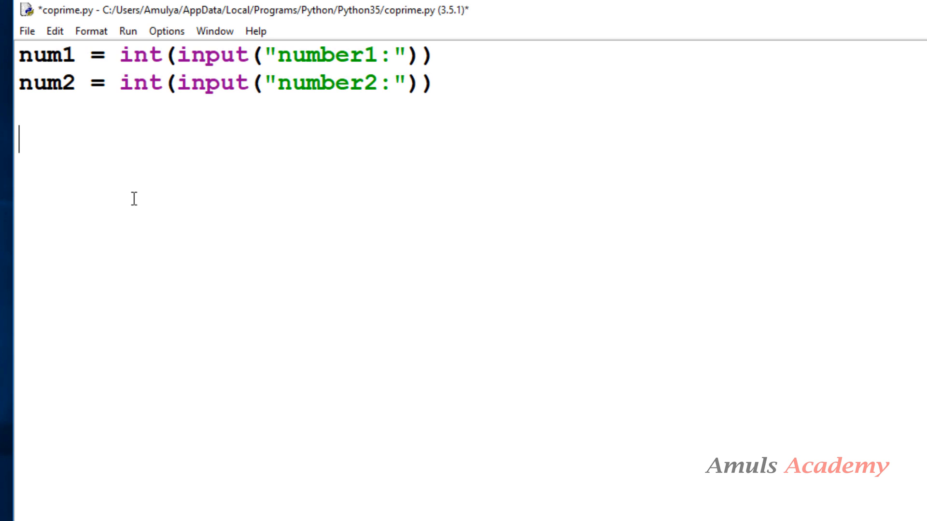
{"action": "mouse_move", "coordinate": [56, 179]}
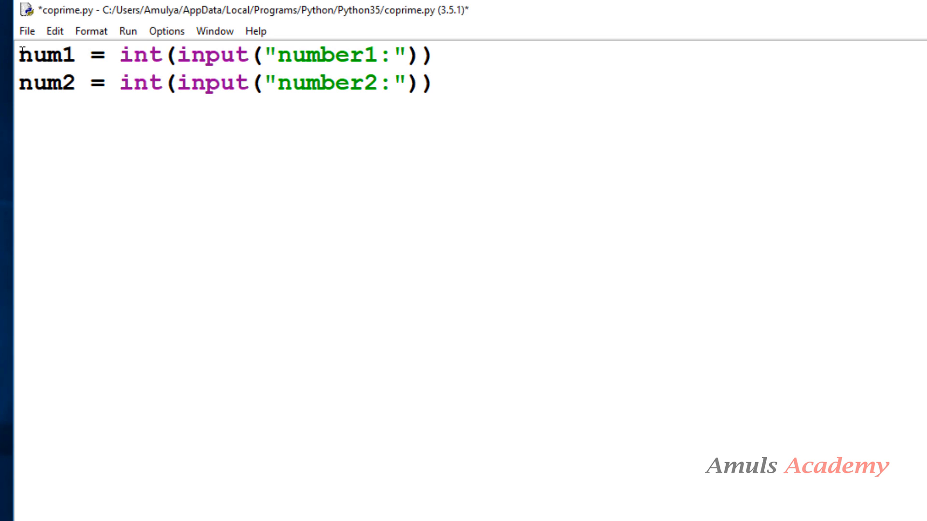
Add 'from fractions import gcd' as a new first line above the input lines
{"action": "key", "text": "Return"}
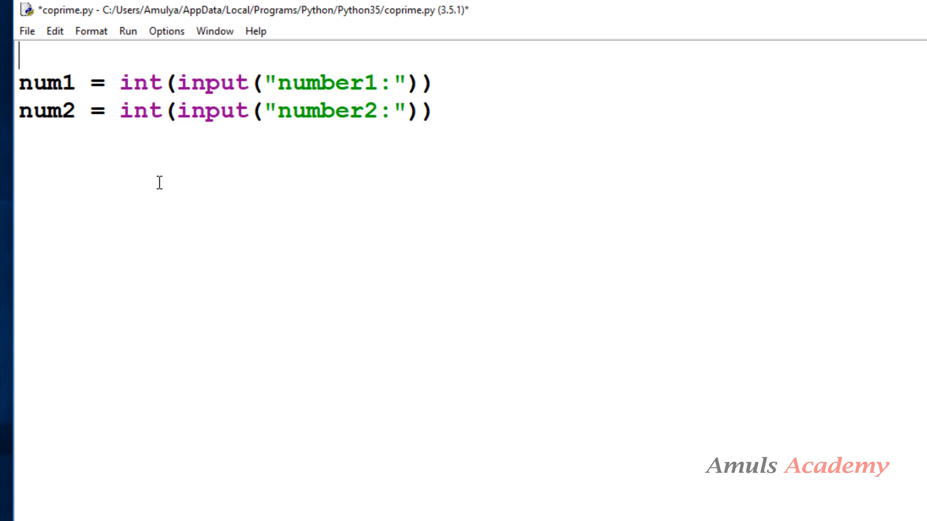
{"action": "mouse_move", "coordinate": [48, 64]}
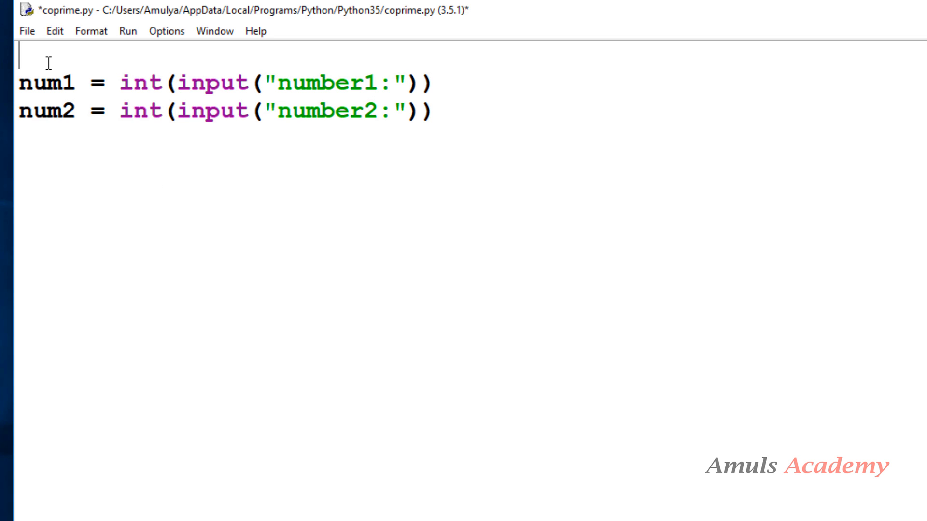
{"action": "type", "text": "from"}
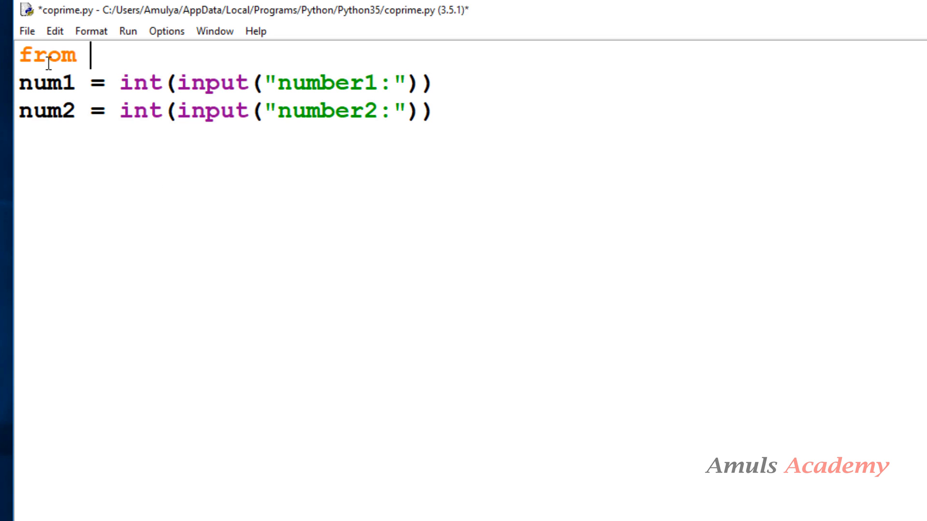
{"action": "type", "text": "fract"}
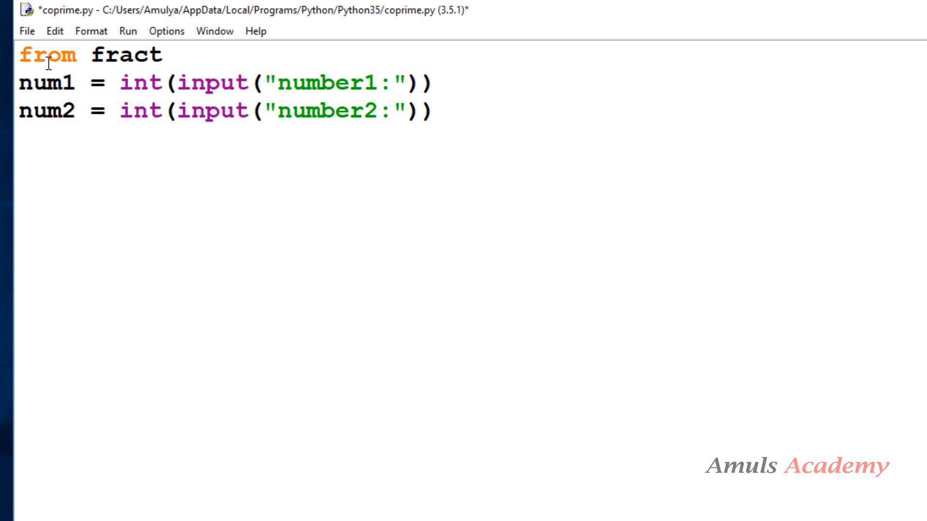
{"action": "type", "text": "ions impo"}
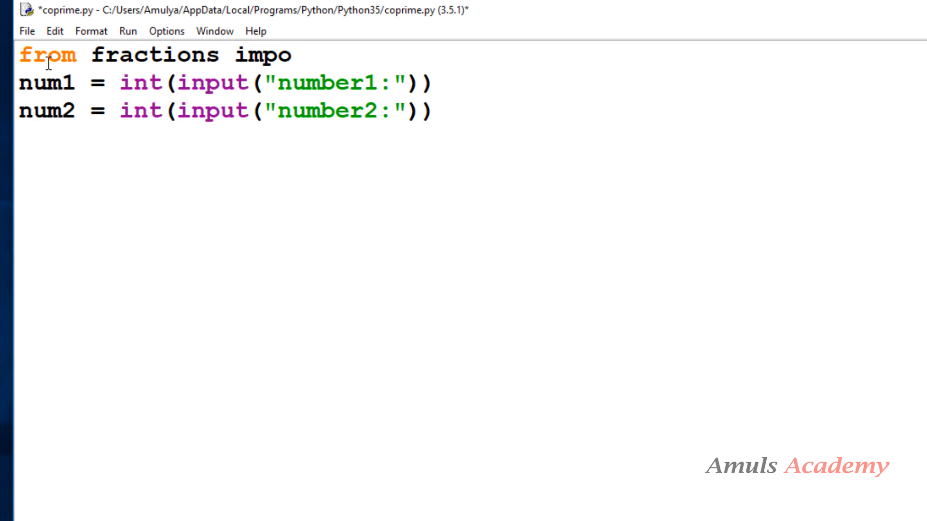
{"action": "type", "text": "rt gcd"}
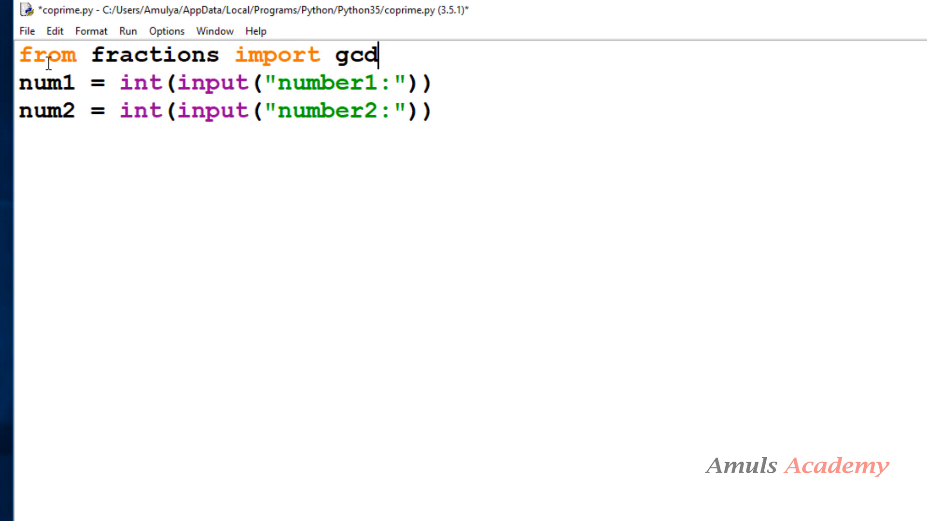
{"action": "mouse_move", "coordinate": [110, 62]}
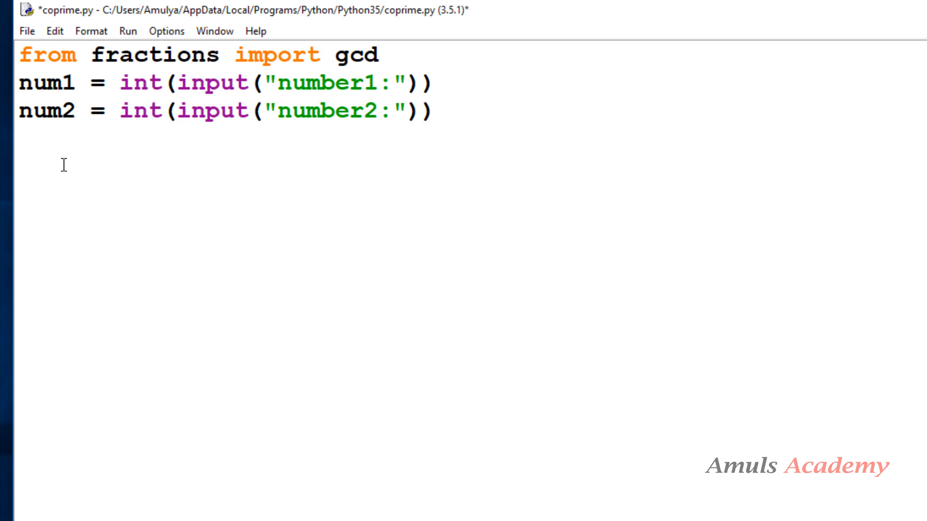
Write the condition if gcd(num1,num2) == 1: after the input lines
{"action": "type", "text": "if g"}
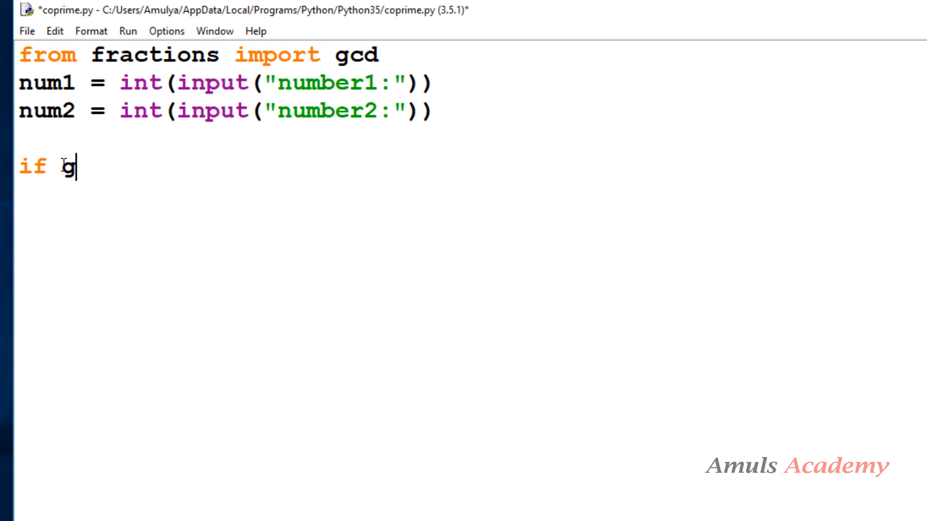
{"action": "type", "text": "cd()"}
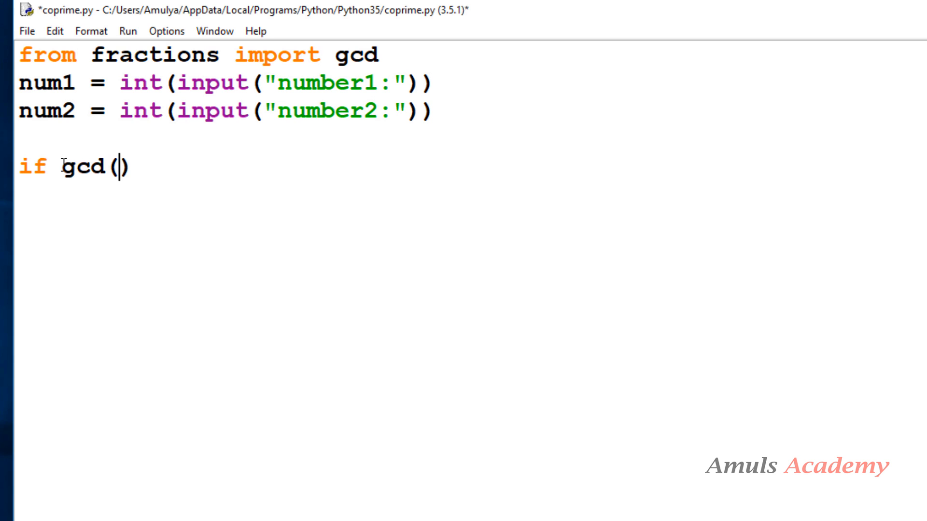
{"action": "type", "text": "num1"}
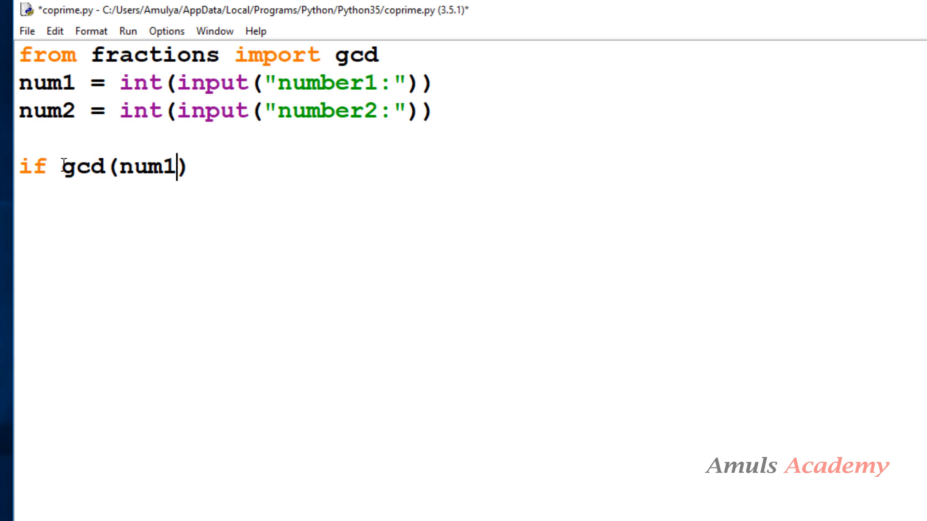
{"action": "type", "text": ",num2"}
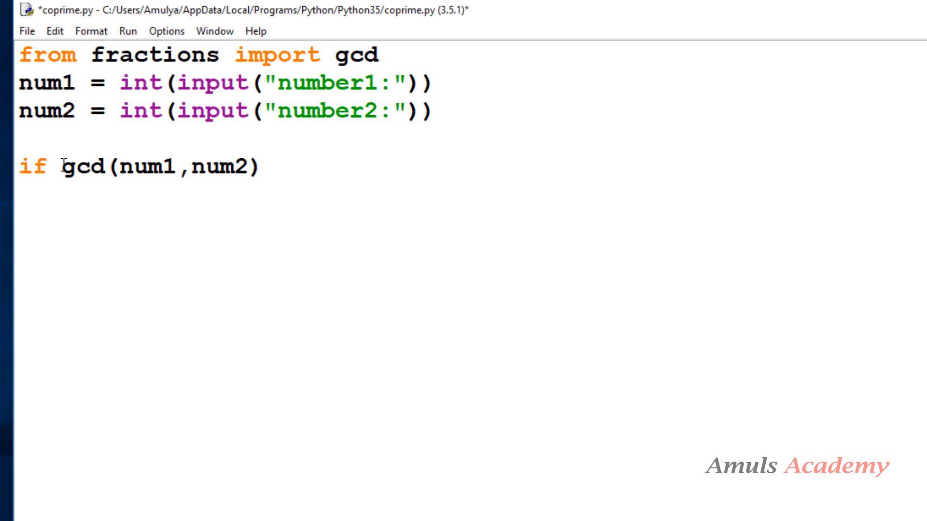
{"action": "type", "text": "== 1"}
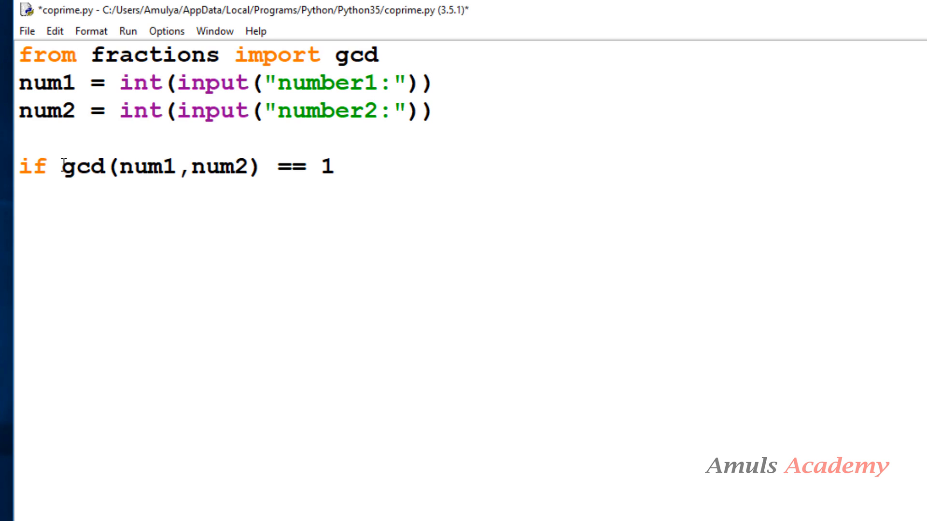
{"action": "type", "text": ":"}
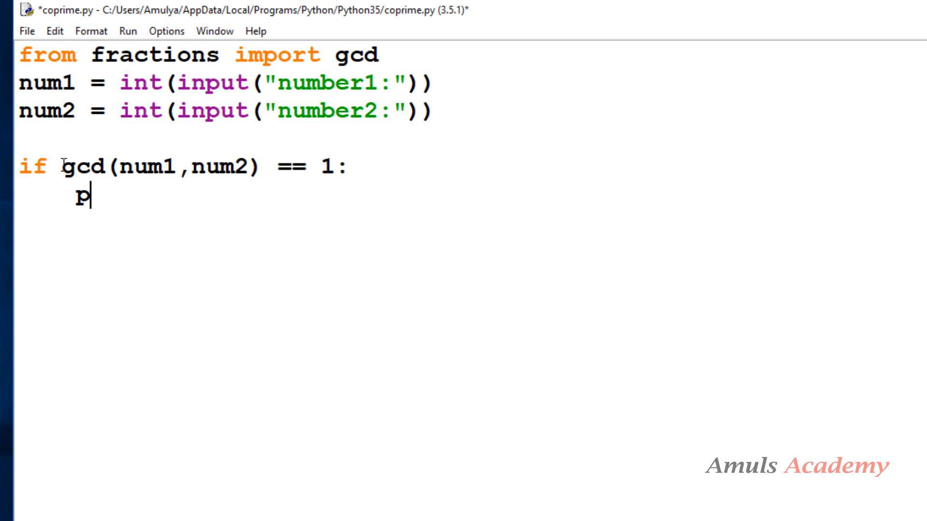
Print num1 and num2 'are coprime' in the if branch, 'are not coprime' in the else branch
{"action": "type", "text": "rint()"}
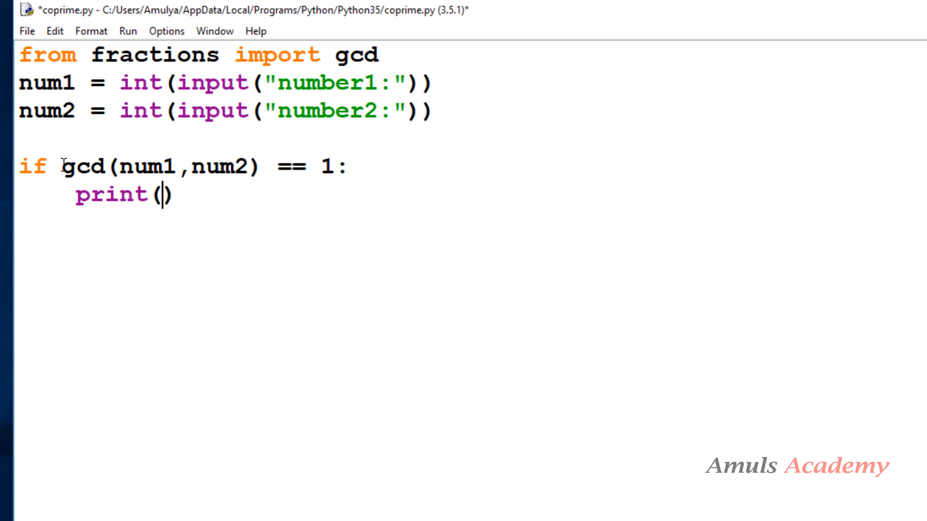
{"action": "type", "text": "num1"}
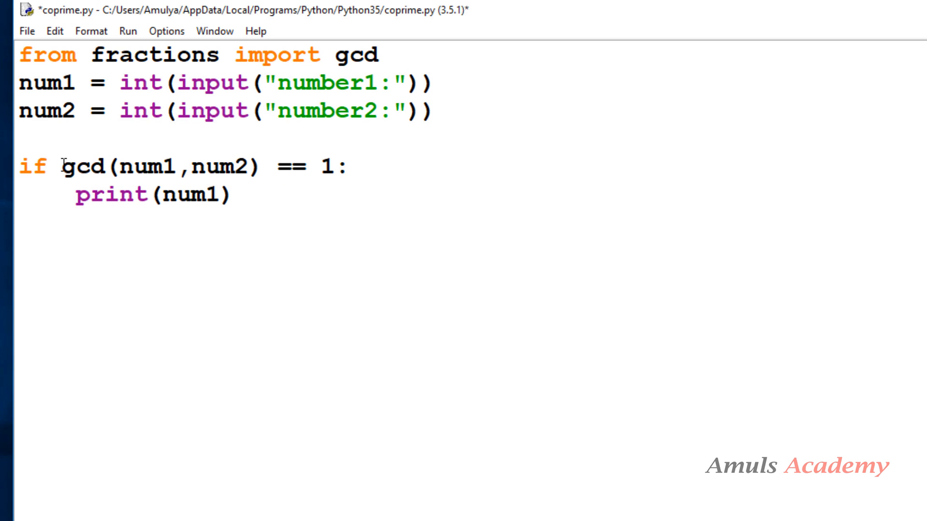
{"action": "type", "text": ",\"and\",num2,\"\""}
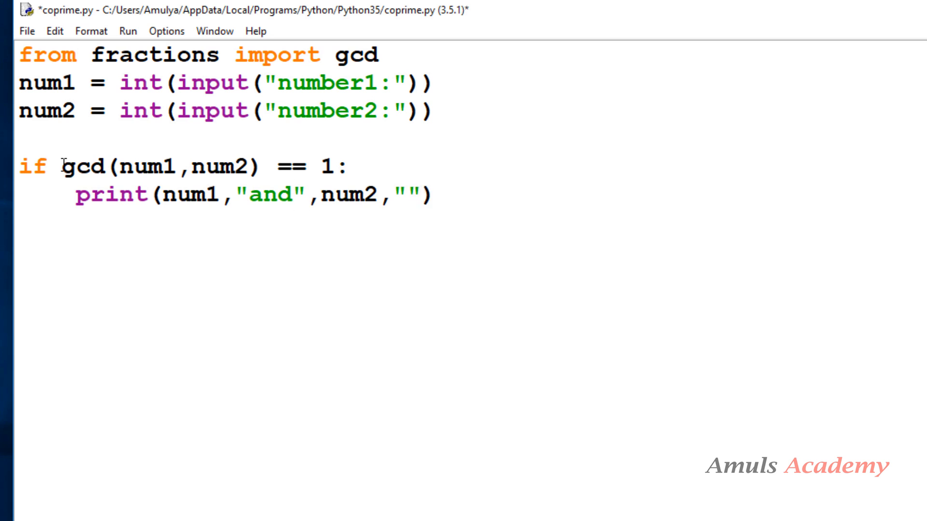
{"action": "type", "text": "are coprim"}
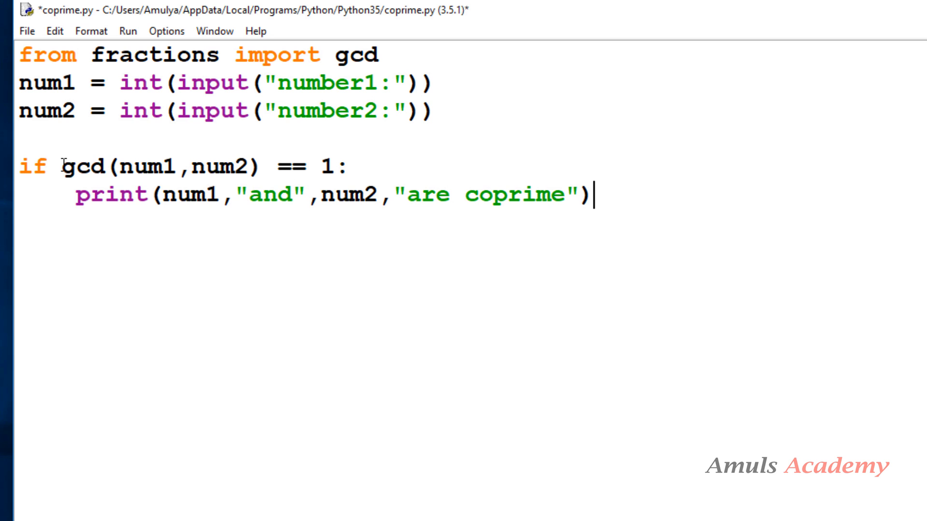
{"action": "type", "text": "e"}
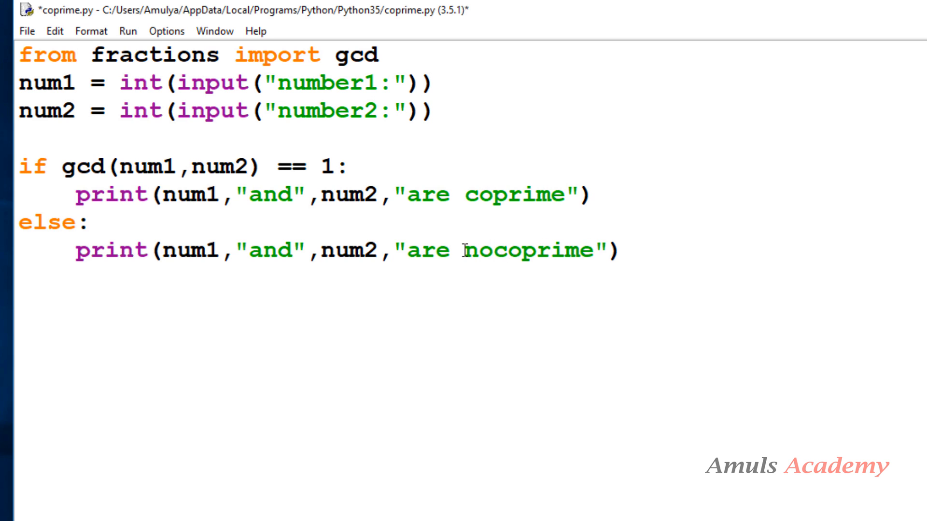
{"action": "type", "text": "not coprime"}
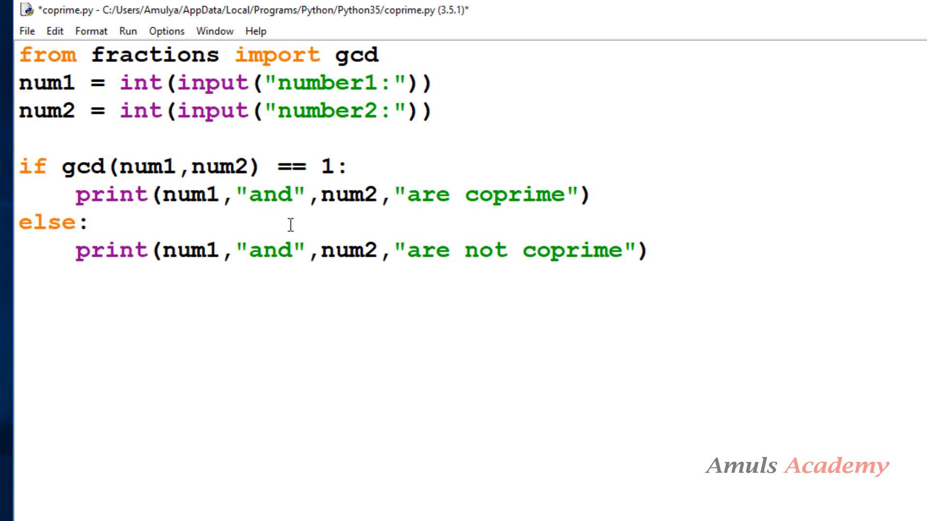
{"action": "left_click", "coordinate": [521, 250]}
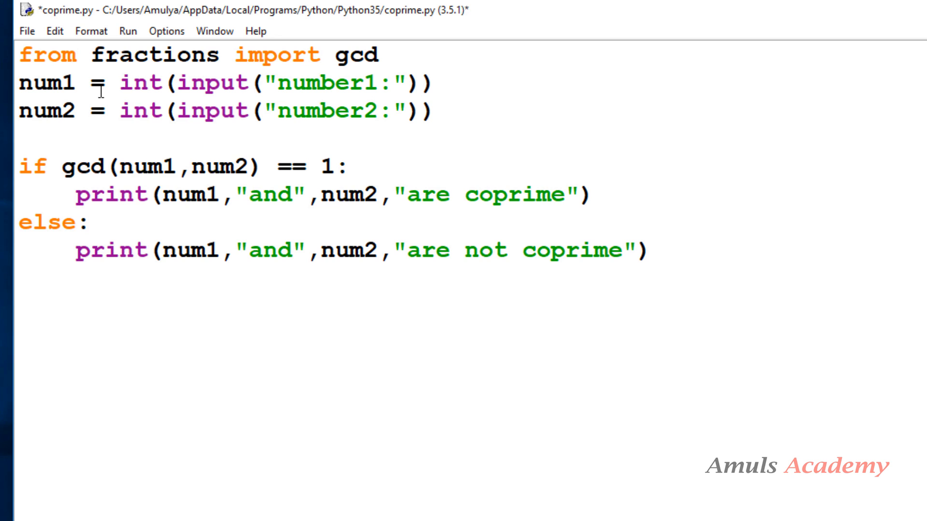
{"action": "left_click", "coordinate": [522, 250]}
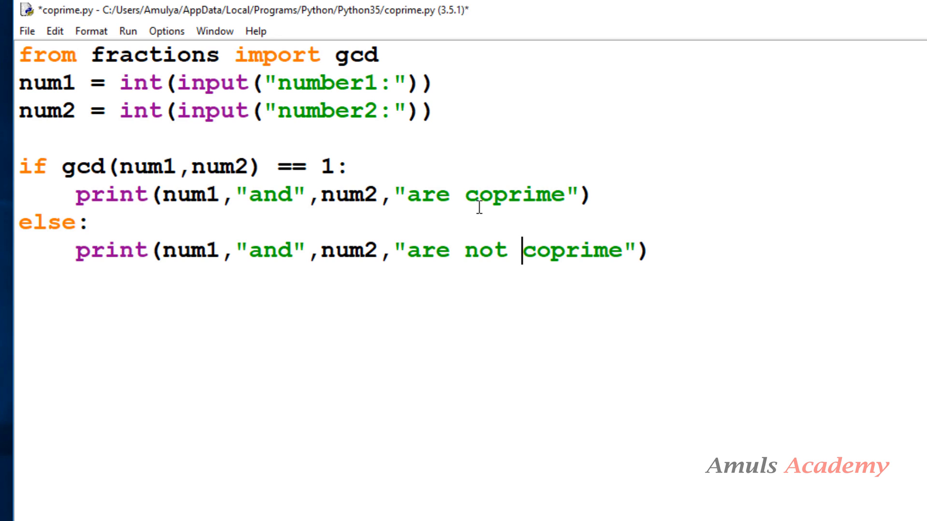
{"action": "mouse_move", "coordinate": [295, 277]}
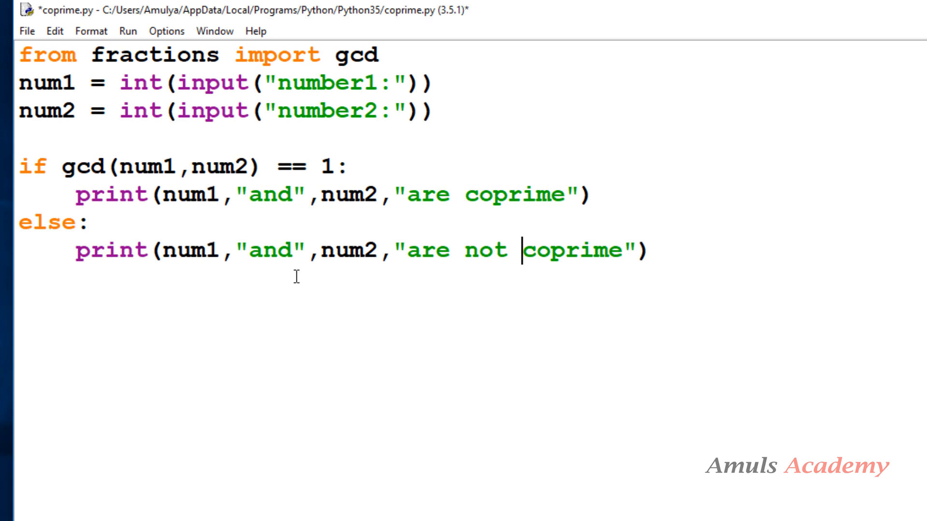
{"action": "mouse_move", "coordinate": [626, 337]}
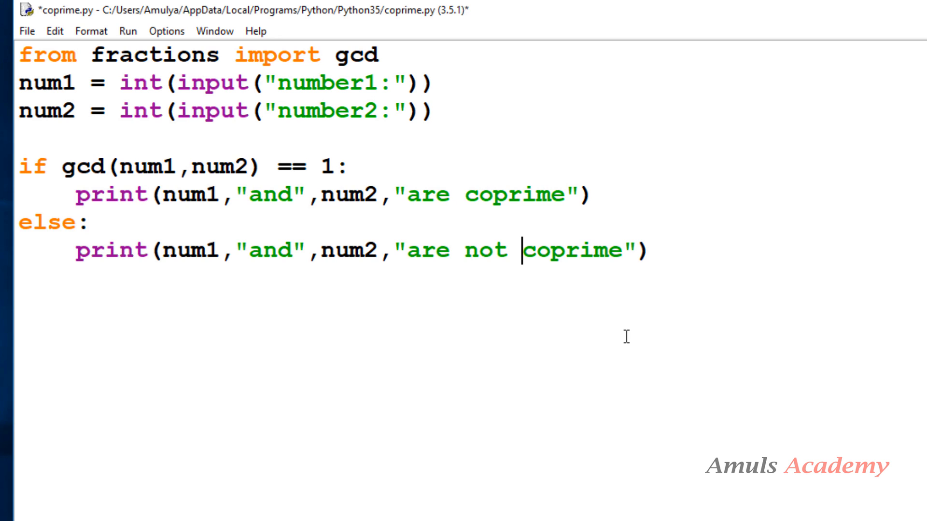
{"action": "key", "text": "ctrl+s"}
{"action": "type", "text": "22"}
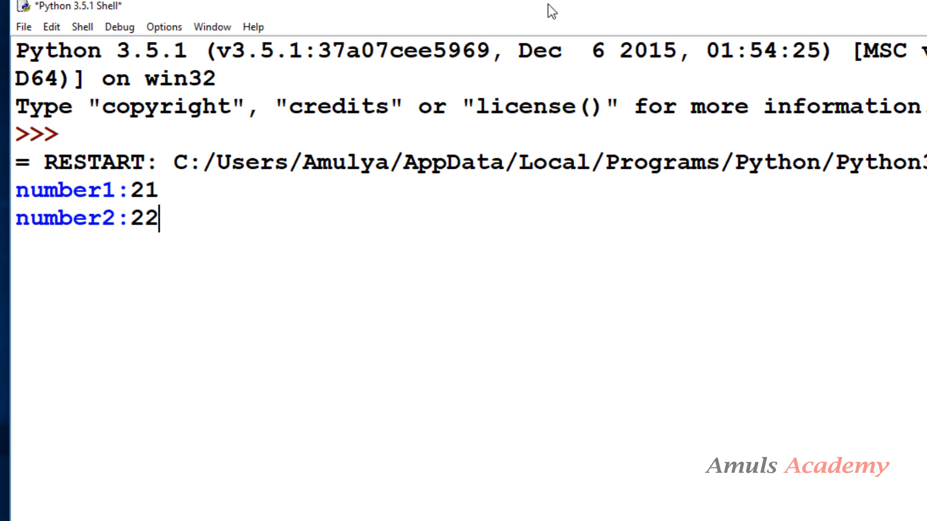
Enter 21 and 24 at the script's number1 and number2 prompts in the shell
{"action": "type", "text": "24"}
{"action": "key", "text": "Return"}
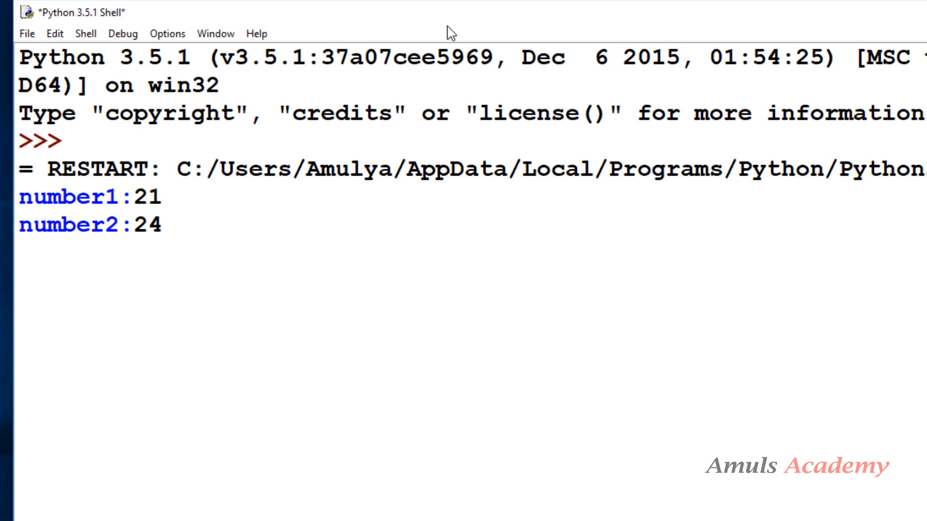
{"action": "key", "text": "Return"}
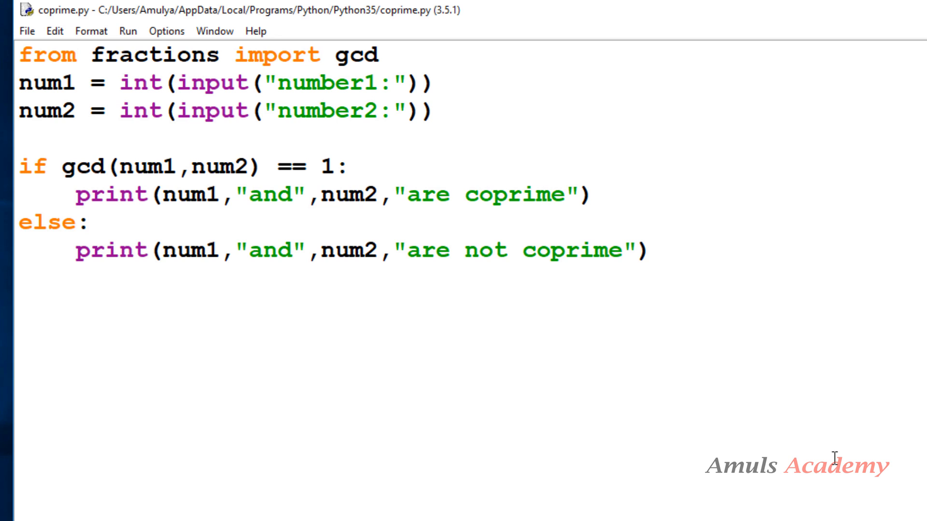
Return to the coprime.py editor window and place the cursor in the code
{"action": "left_click", "coordinate": [522, 250]}
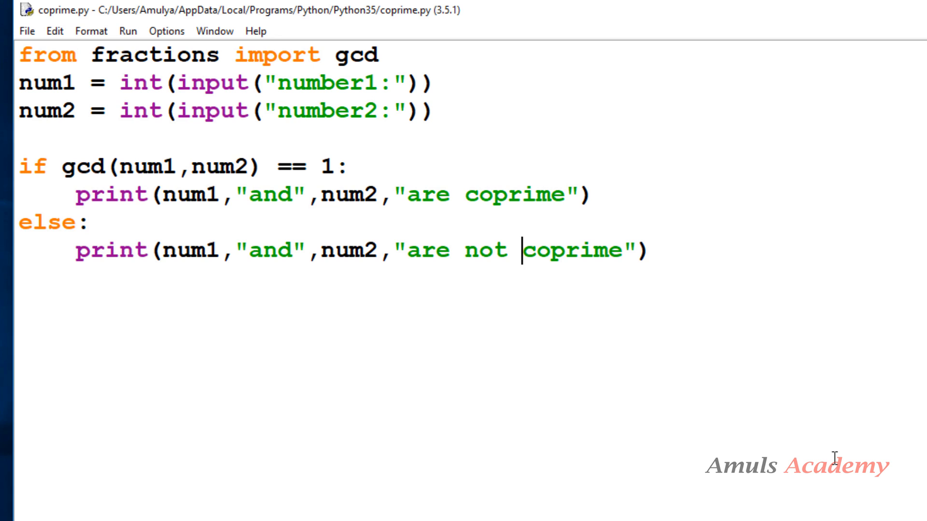